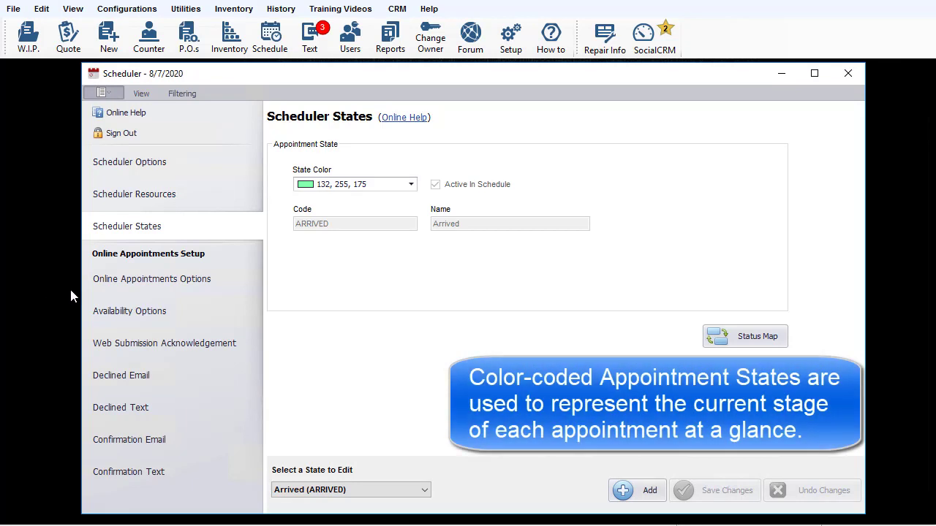
mouse_move(363, 293)
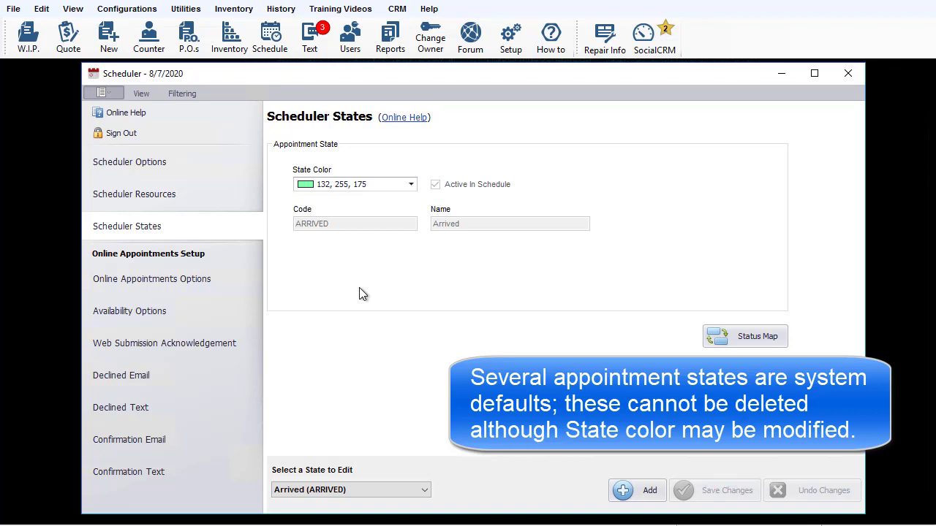
- Check Arrived's colours, then view Call and Remind, Call Customer, Closed, Open and Waiting
click(411, 183)
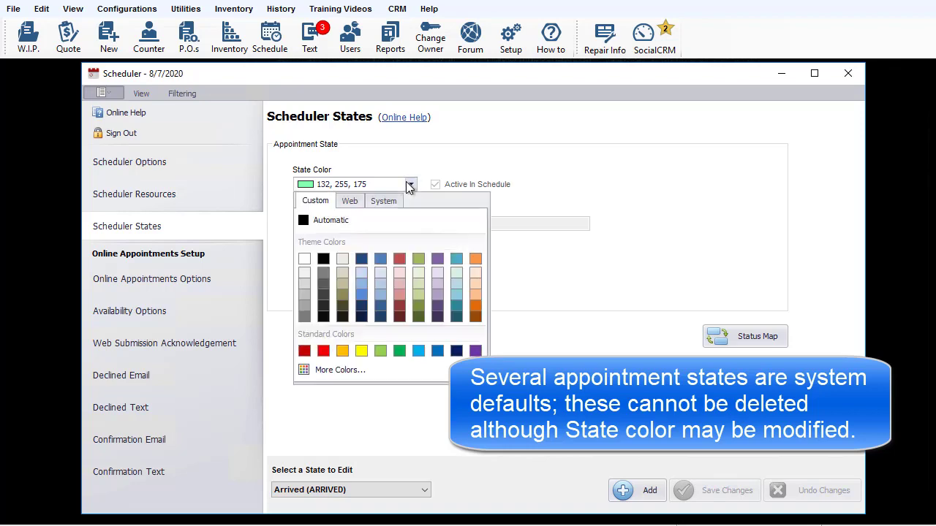
click(410, 184)
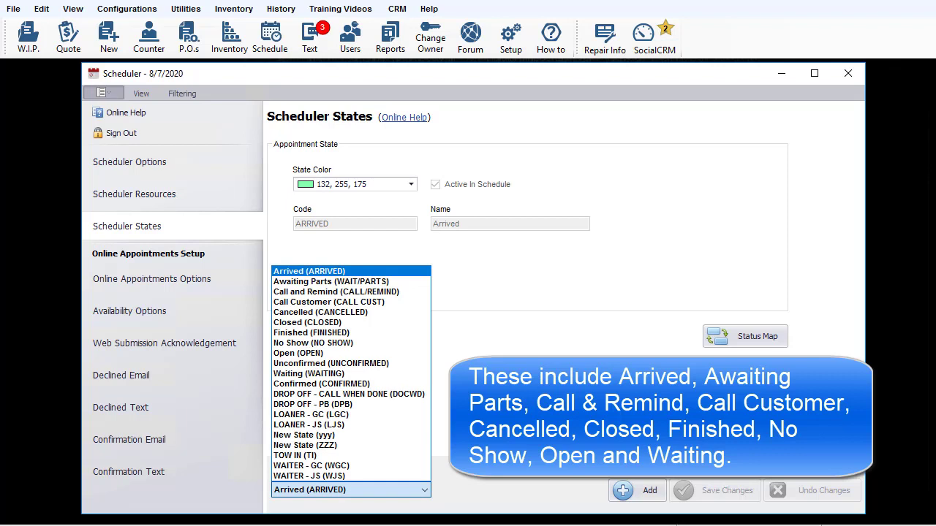
click(336, 292)
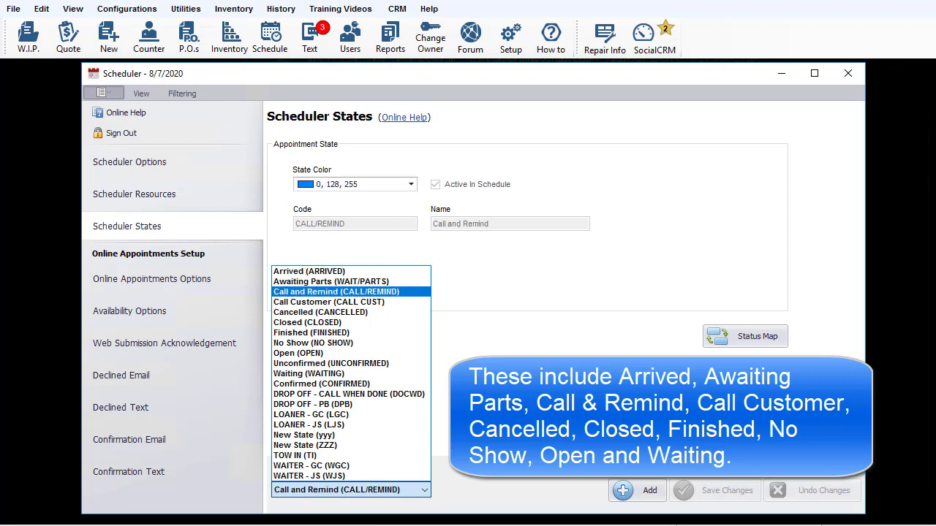
click(328, 302)
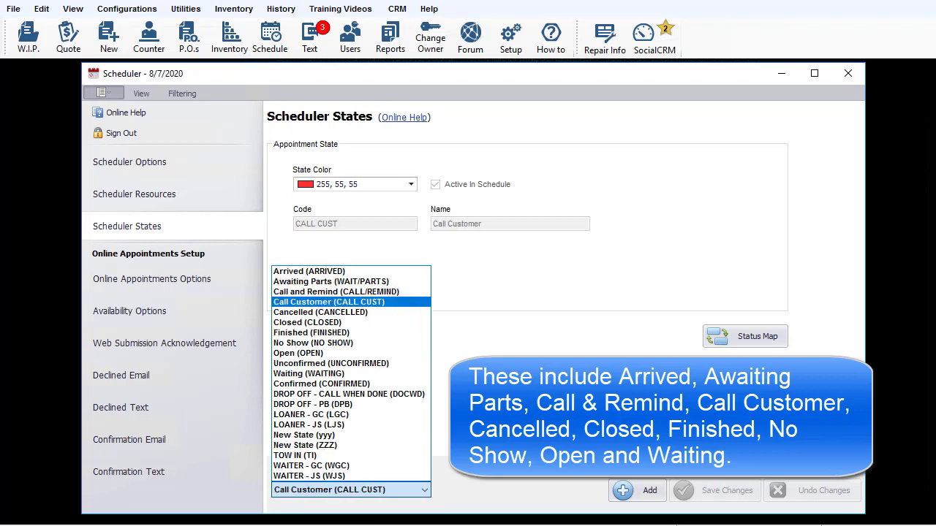
click(307, 322)
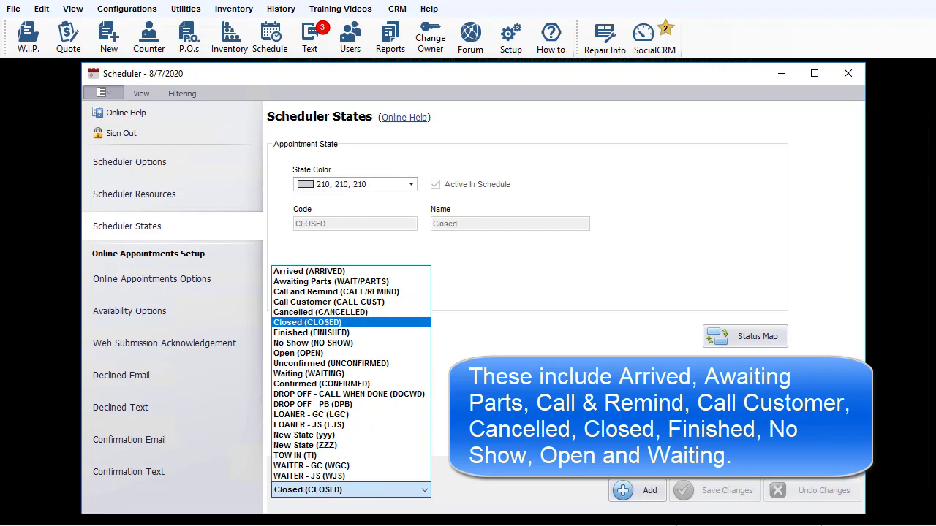
click(297, 353)
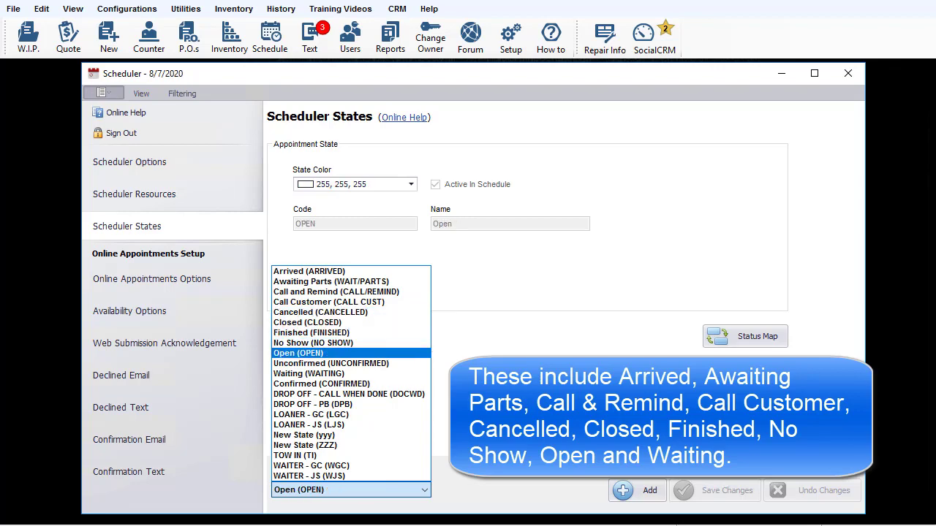
click(308, 374)
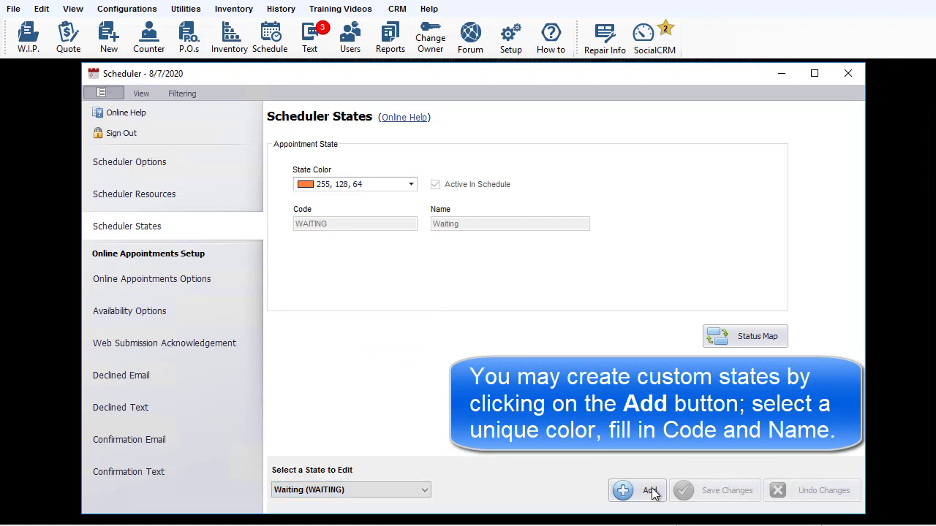
- Add a new appointment state and give it the light colour 229, 224, 236
click(636, 490)
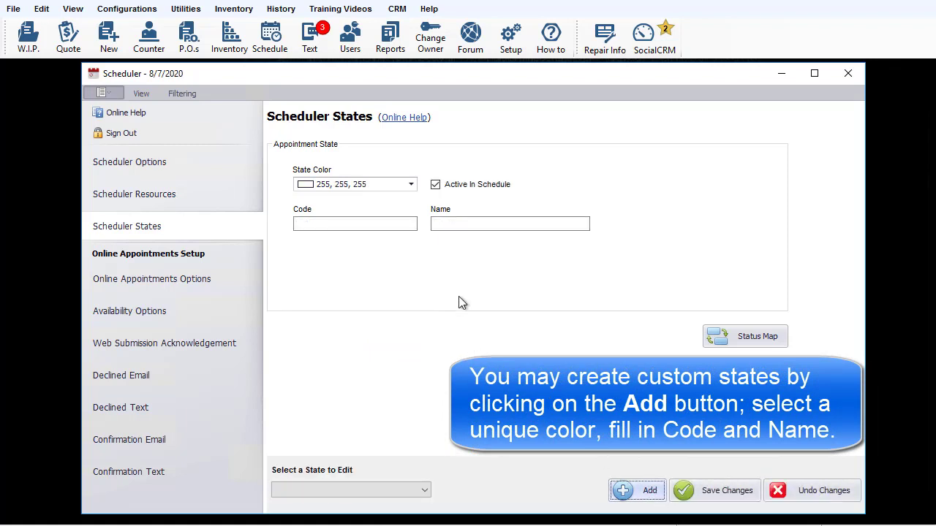
click(410, 183)
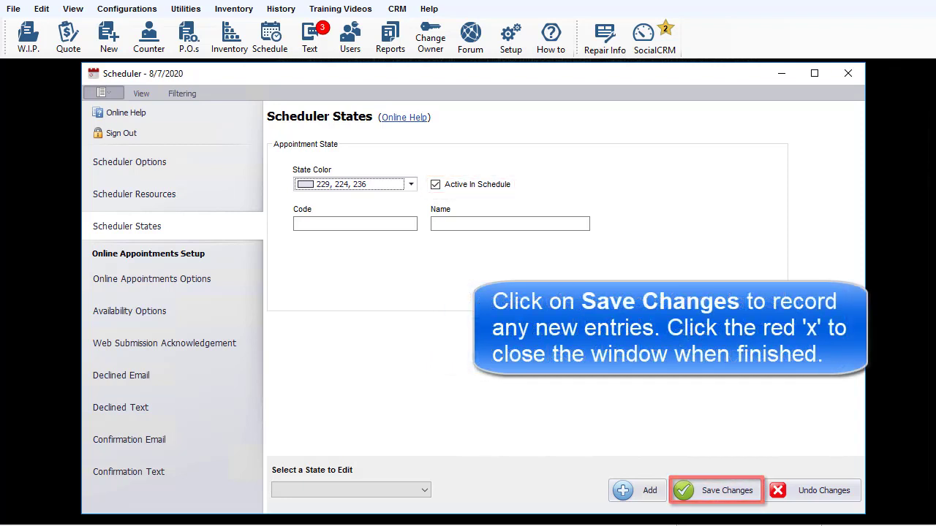
mouse_move(848, 74)
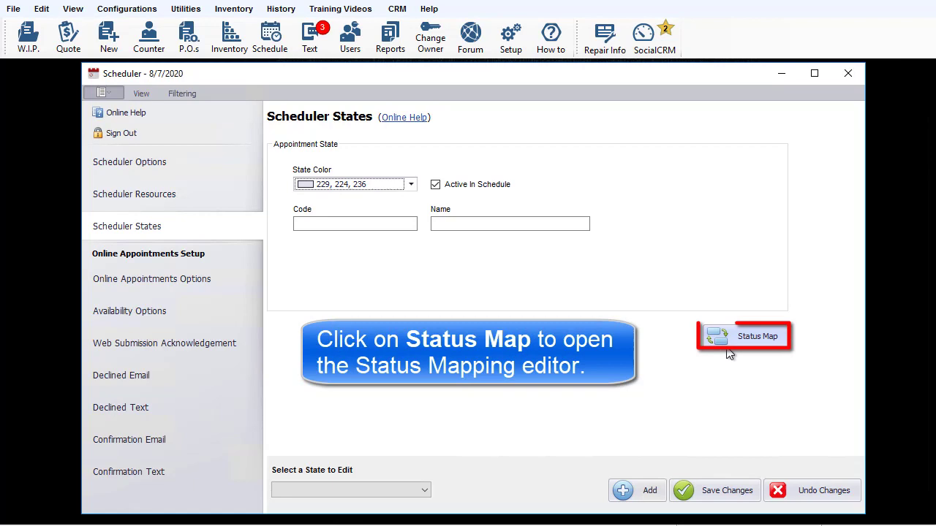
- Open the Status Map editor for appointment-state and RO-status mappings
click(758, 336)
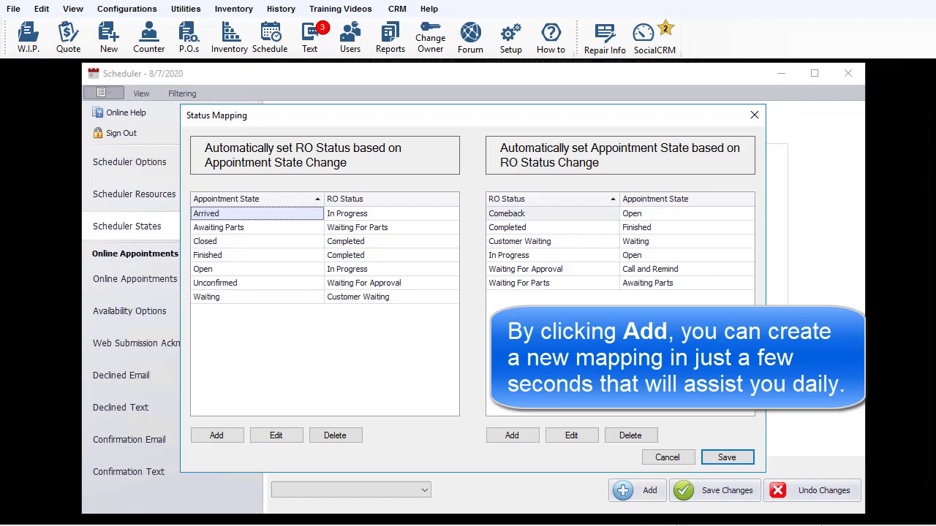
click(216, 435)
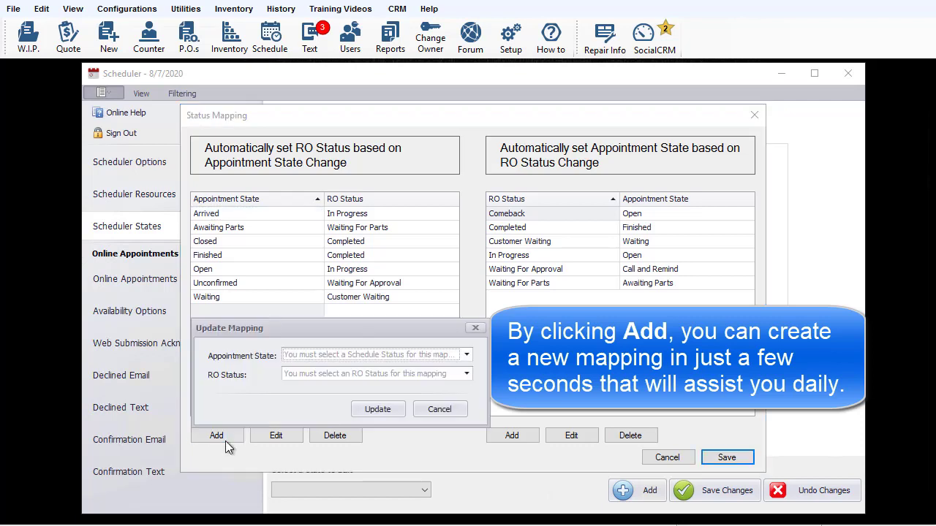
click(466, 354)
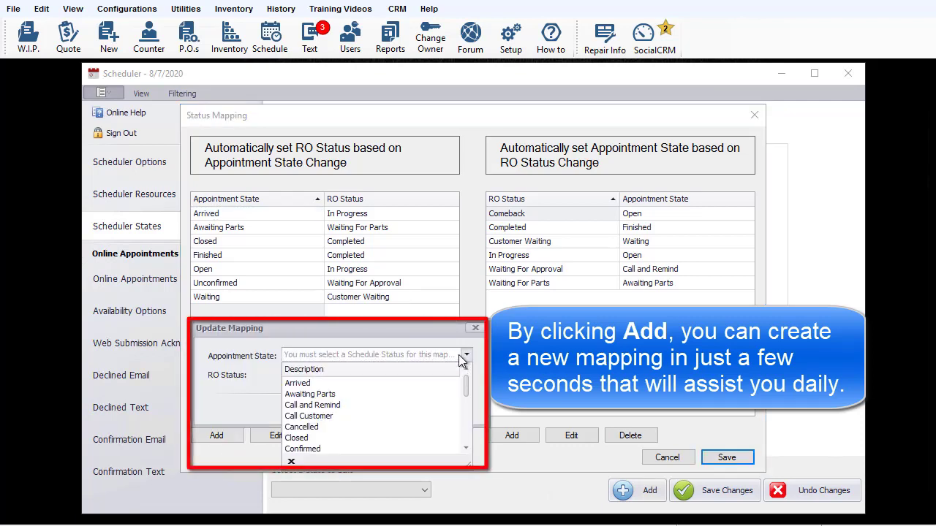
click(466, 373)
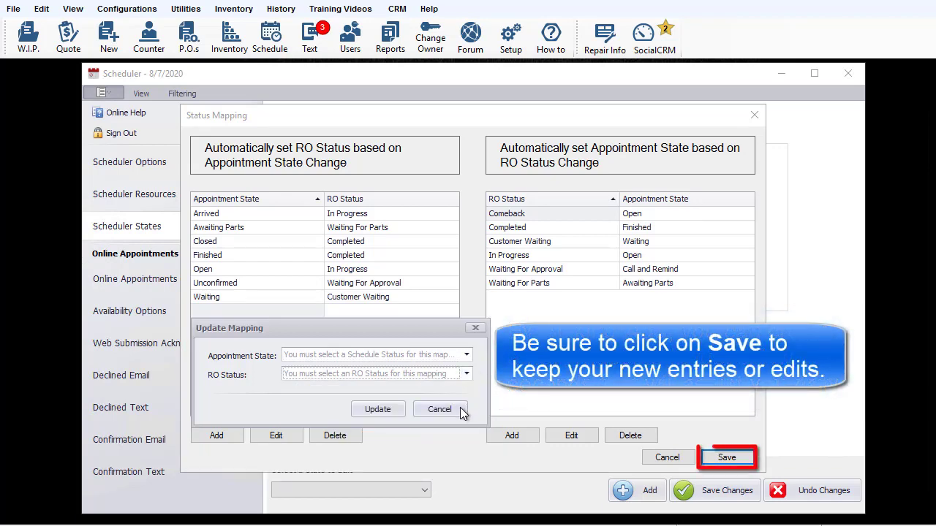
click(439, 408)
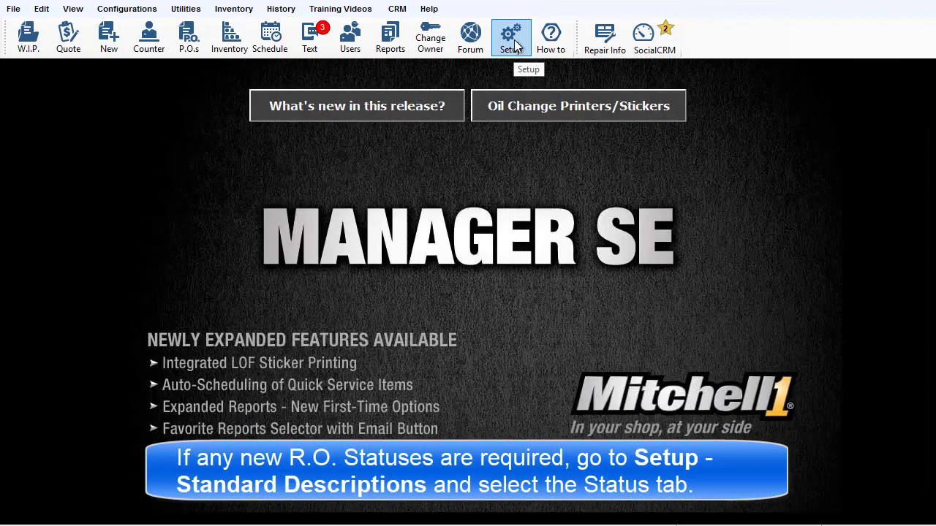
- In Setup > Standard Descriptions > Status, edit the Customer Waiting status
click(510, 36)
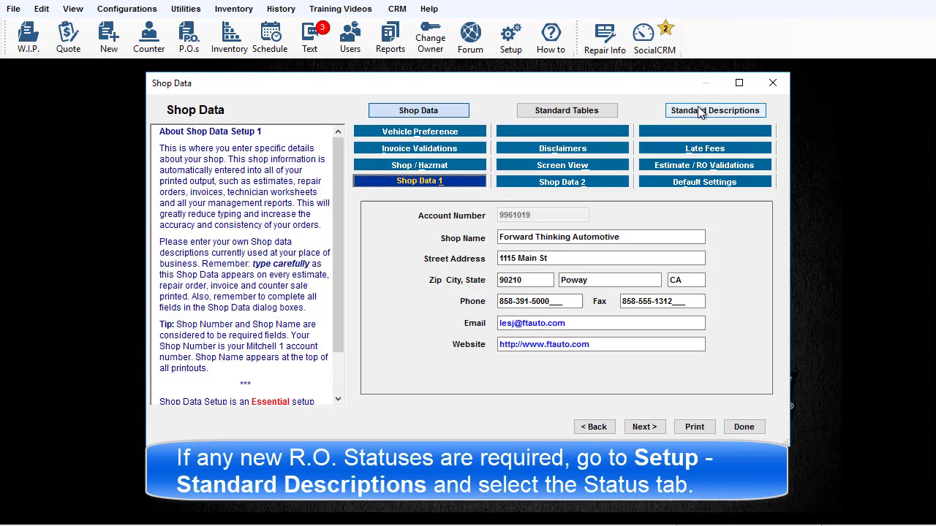
click(714, 110)
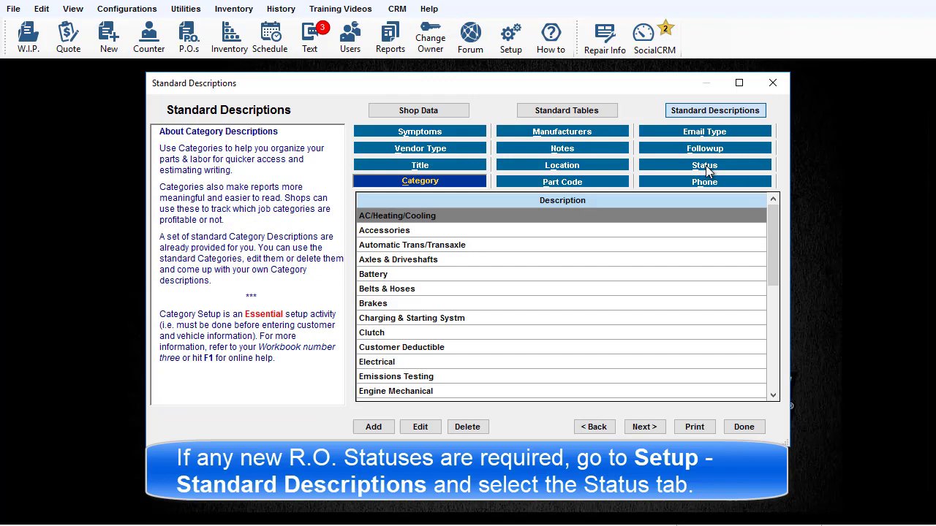
click(704, 164)
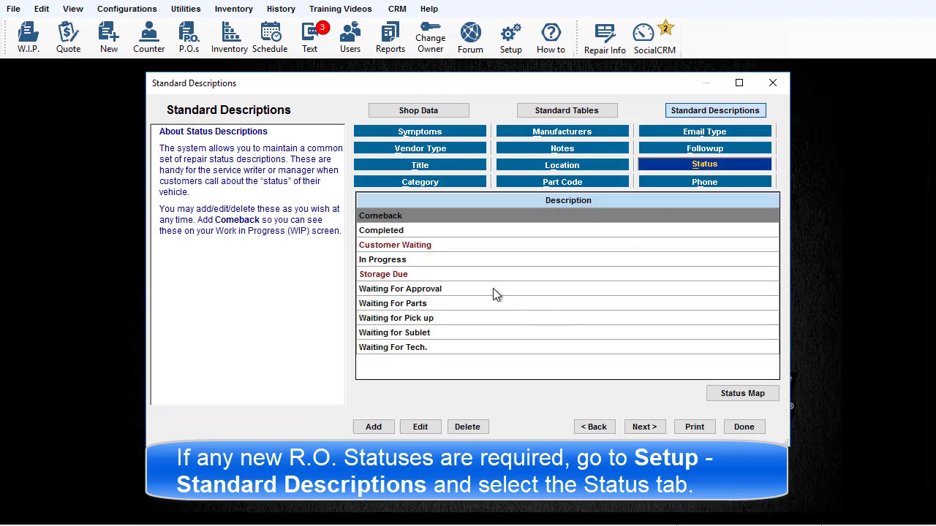
click(395, 245)
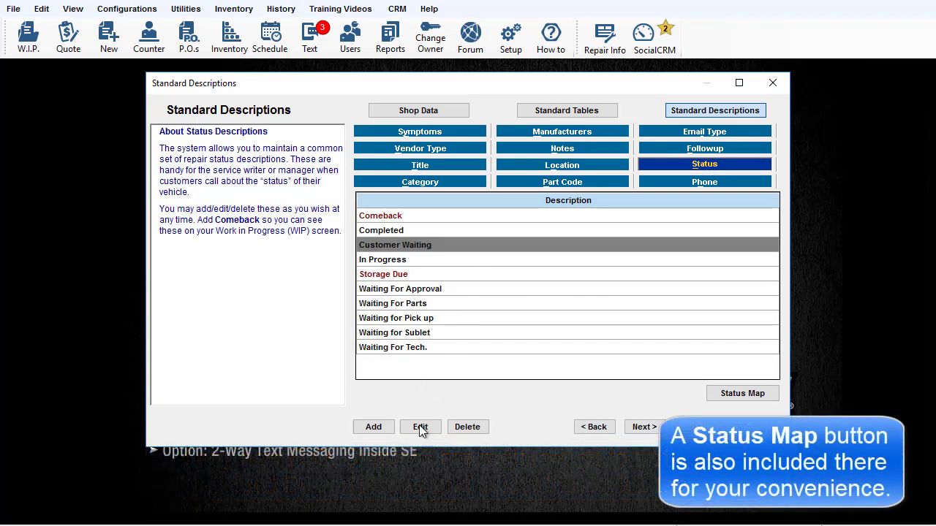
click(421, 427)
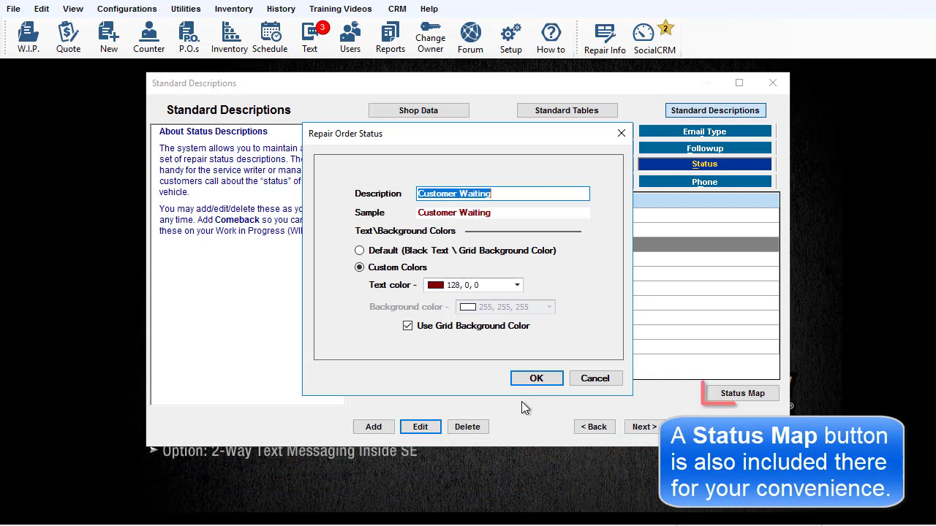